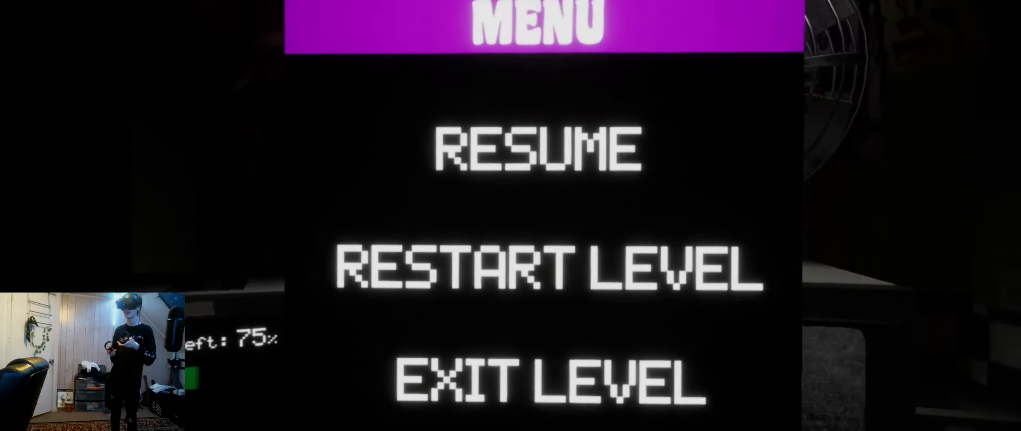
left_click(531, 146)
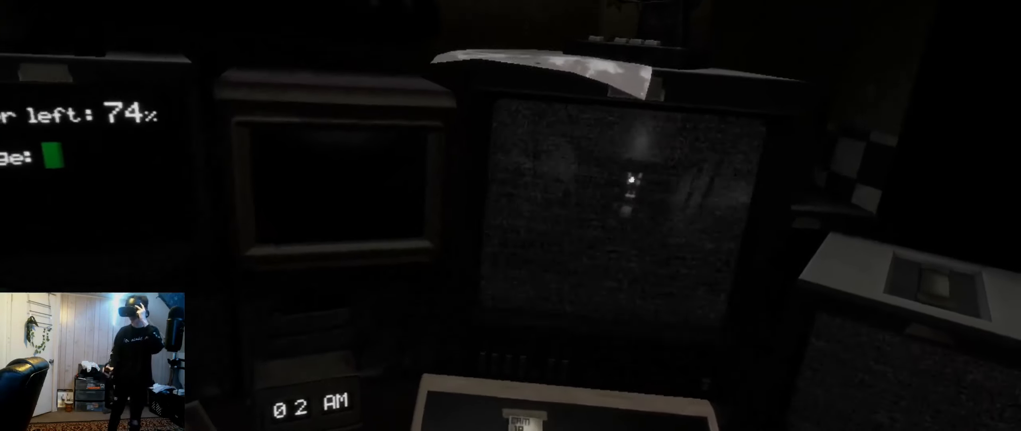